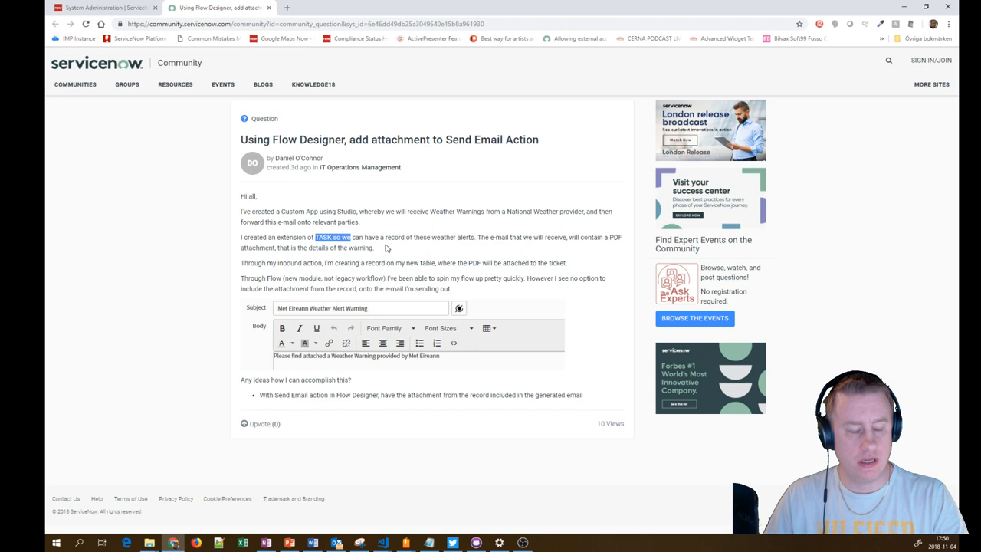
{"action": "mouse_move", "coordinate": [484, 245]}
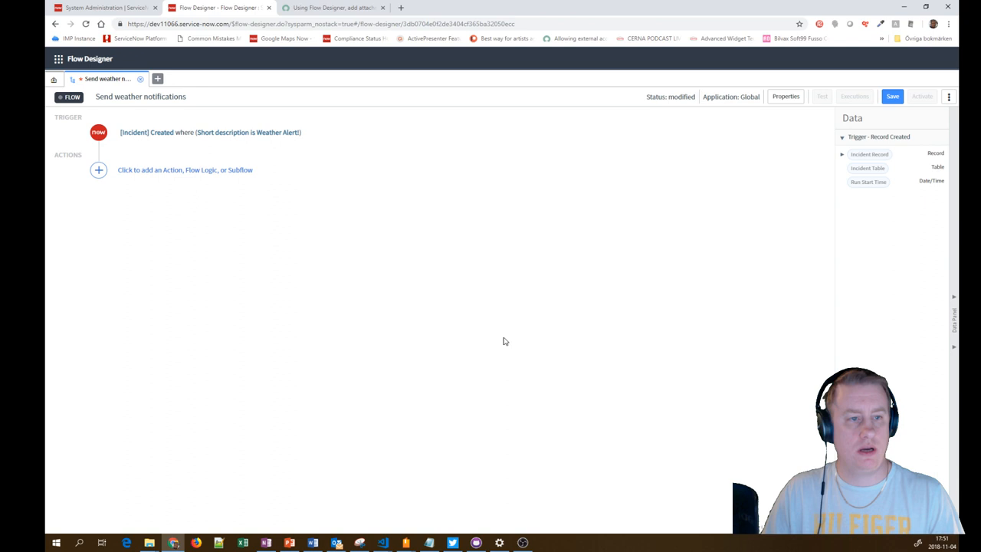
Step: Begin adding a new Action step after the incident-created trigger
{"action": "left_click", "coordinate": [98, 171]}
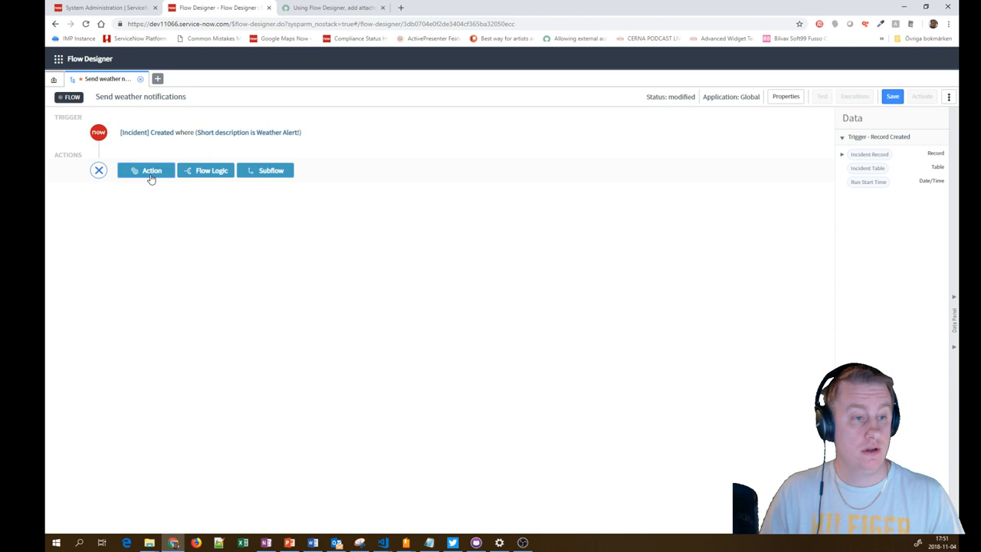
{"action": "left_click", "coordinate": [147, 170]}
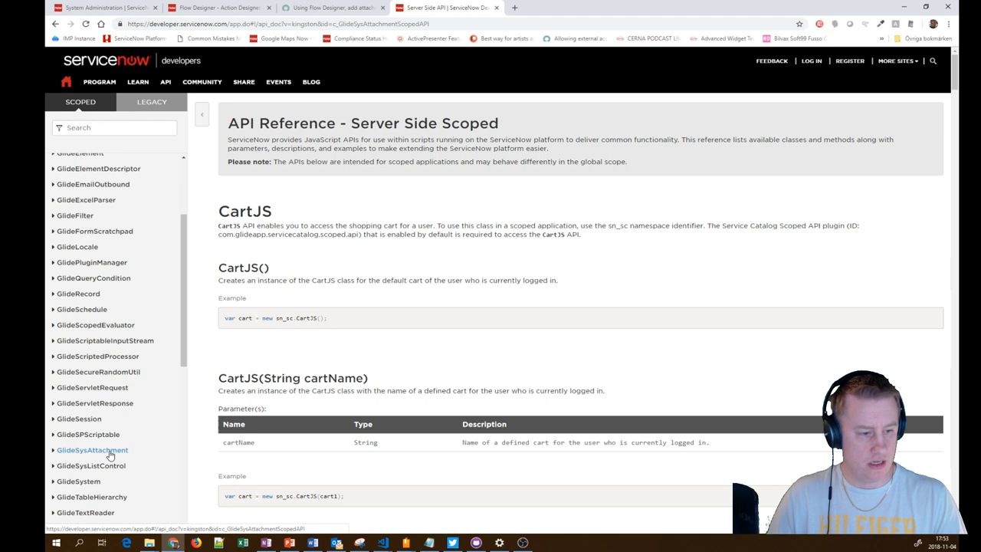
Step: Bring up the GlideSysAttachment scoped API documentation from the sidebar
{"action": "left_click", "coordinate": [95, 450]}
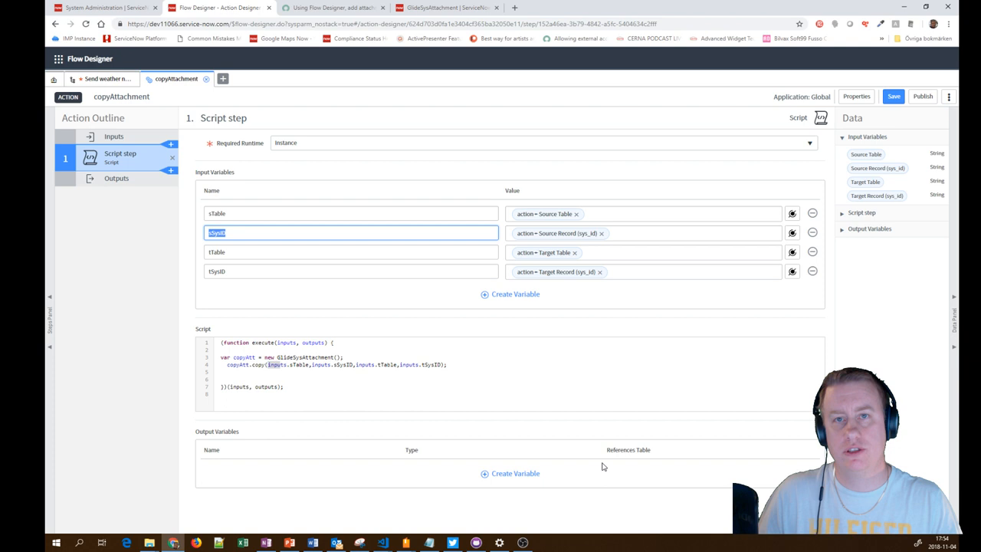
Step: Work on the copyAttachment script step that copies attachments via GlideSysAttachment copy()
{"action": "left_click", "coordinate": [104, 78]}
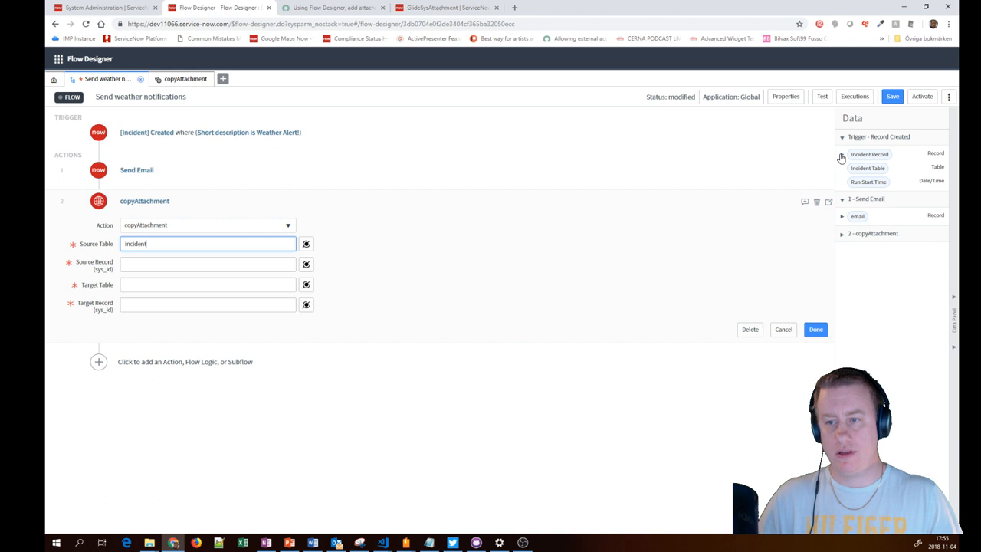
Step: Add copyAttachment after Send Email with incident as its Source Table
{"action": "left_click", "coordinate": [207, 264]}
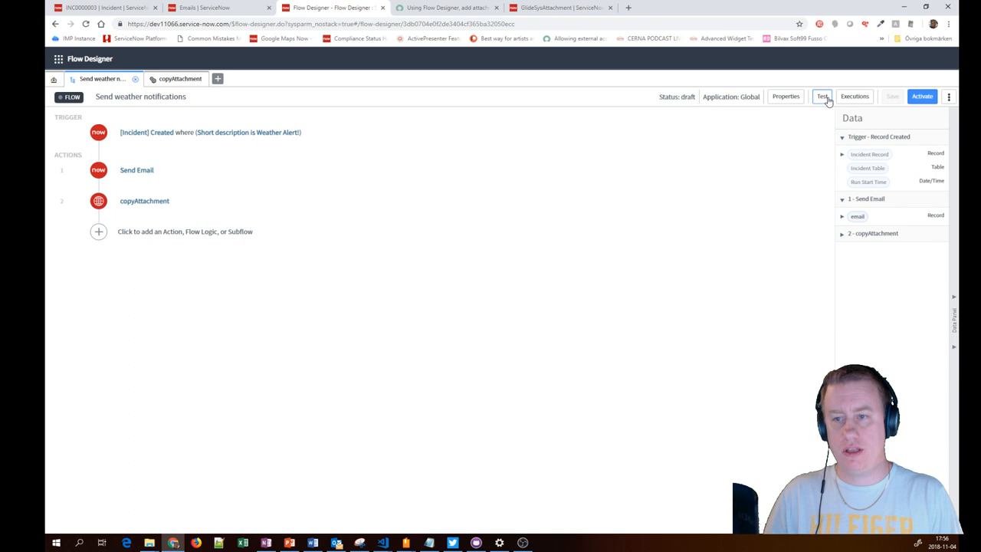
Step: Start a test run of the Send weather notifications flow
{"action": "left_click", "coordinate": [822, 96]}
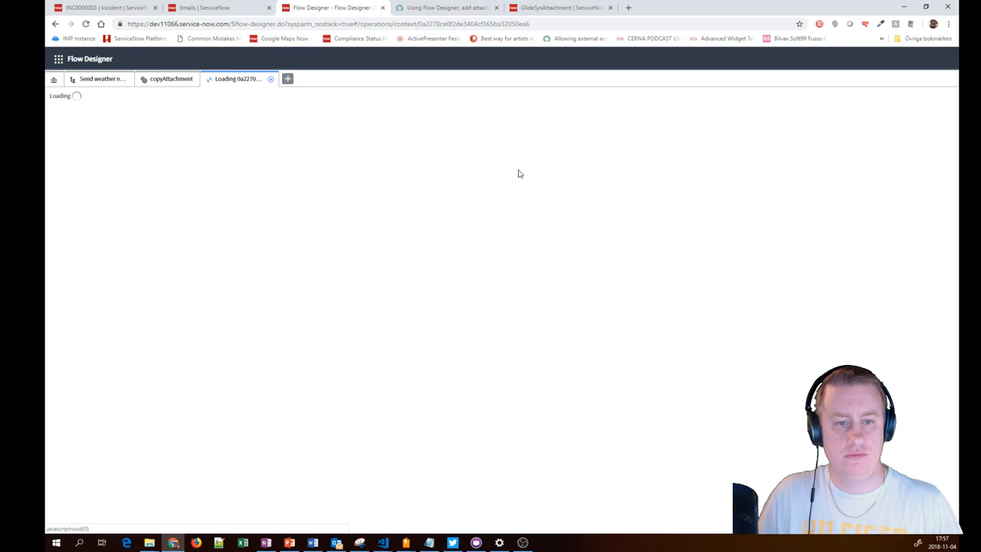